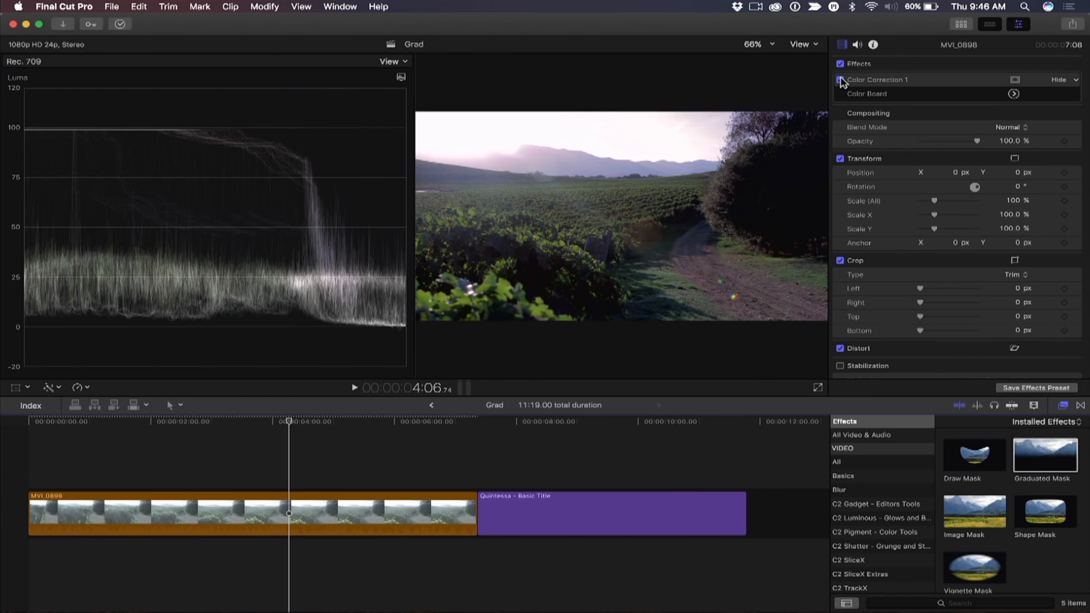
Step: Toggle the colour correction to compare, inspect its colour board exposure, and return to the clip's effects
click(840, 79)
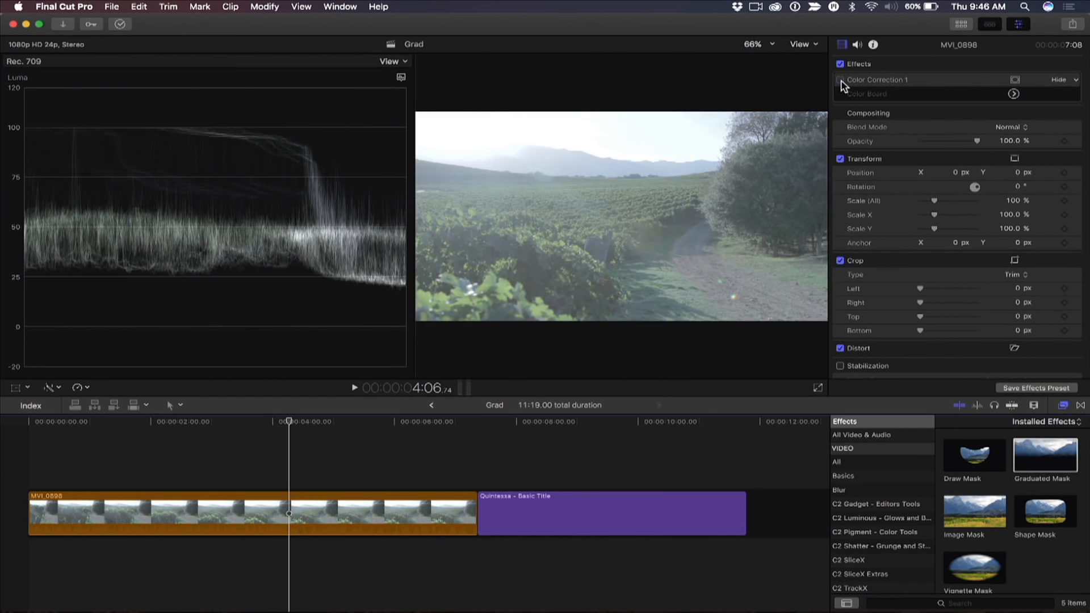
click(841, 79)
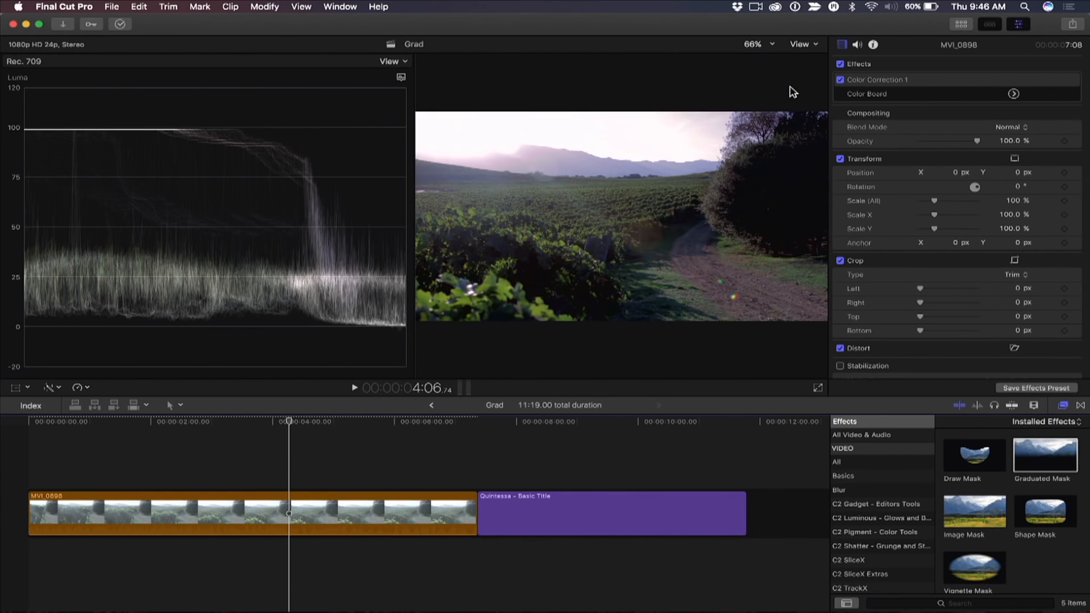
mouse_move(259, 327)
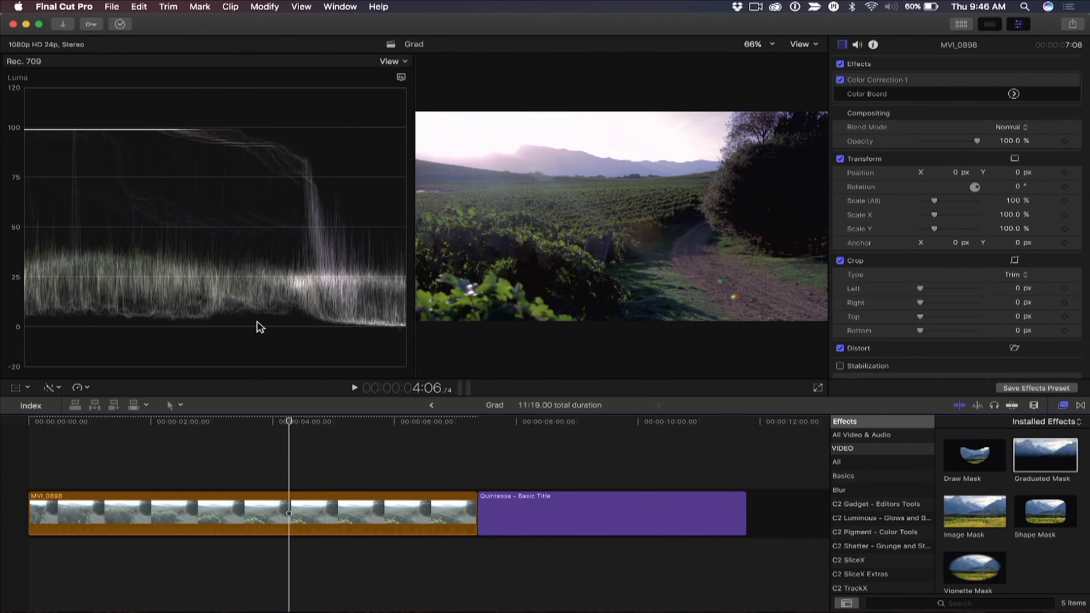
mouse_move(277, 328)
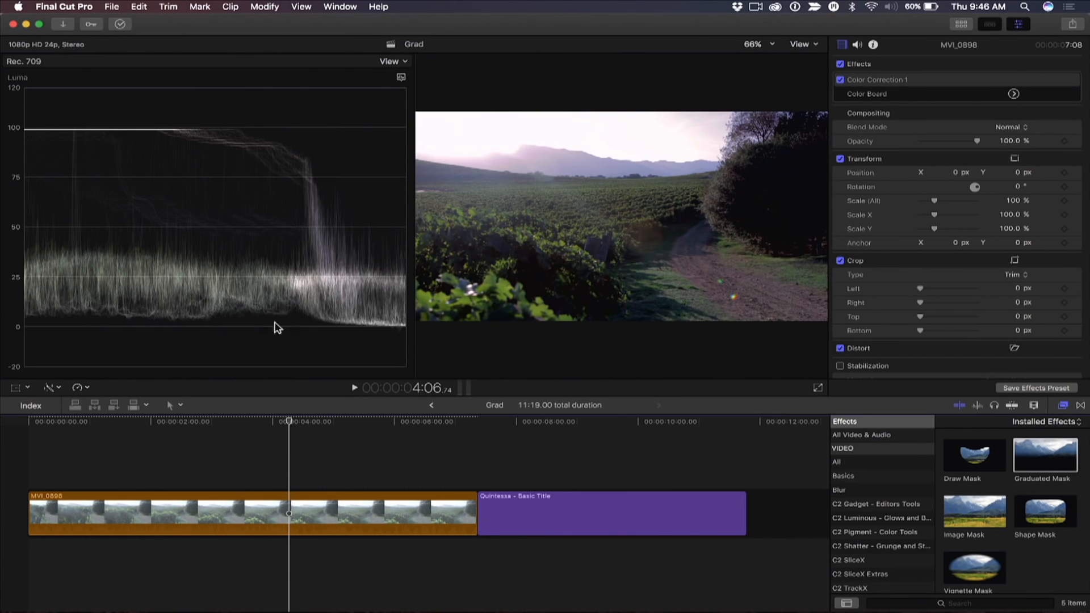
mouse_move(110, 183)
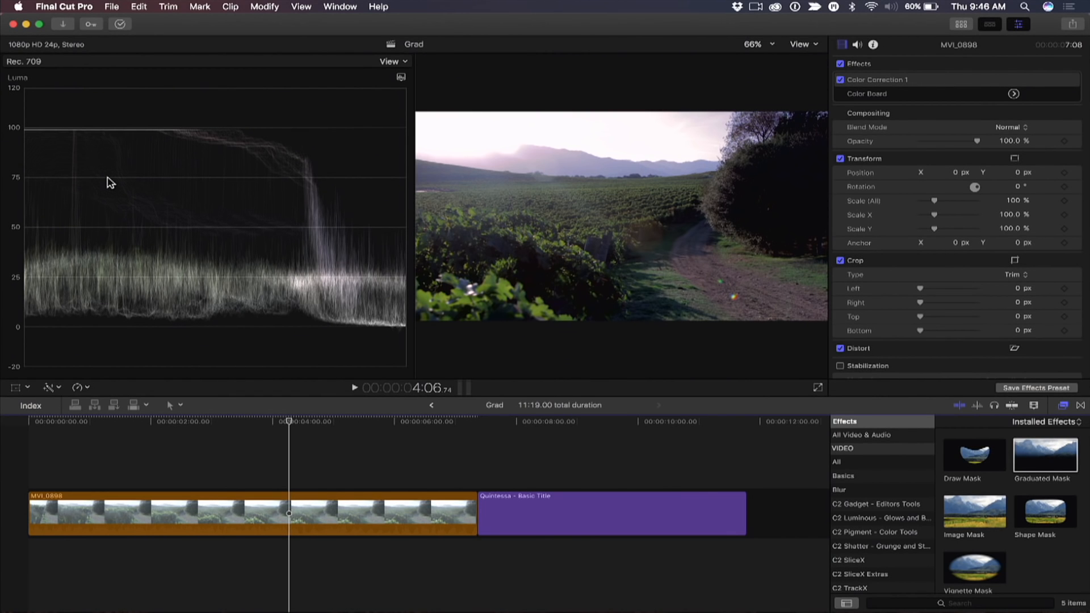
mouse_move(106, 163)
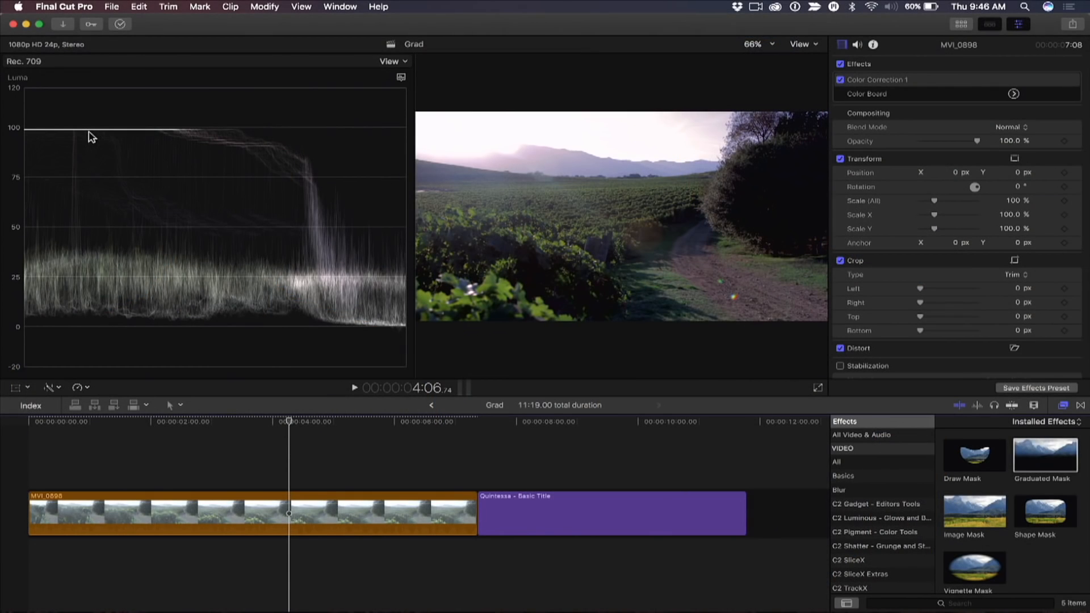
click(1014, 94)
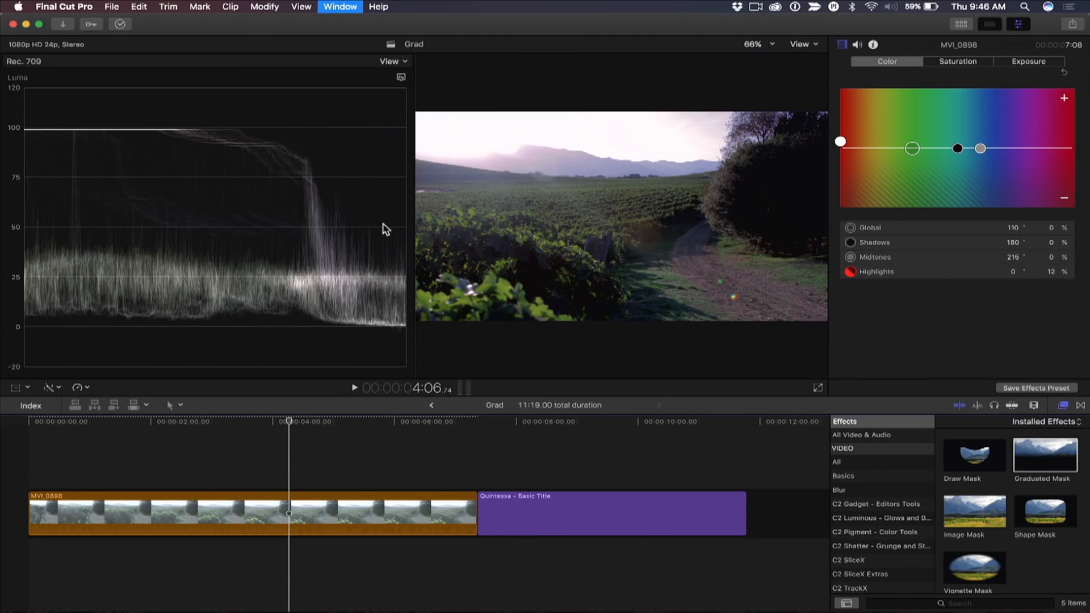
click(1029, 61)
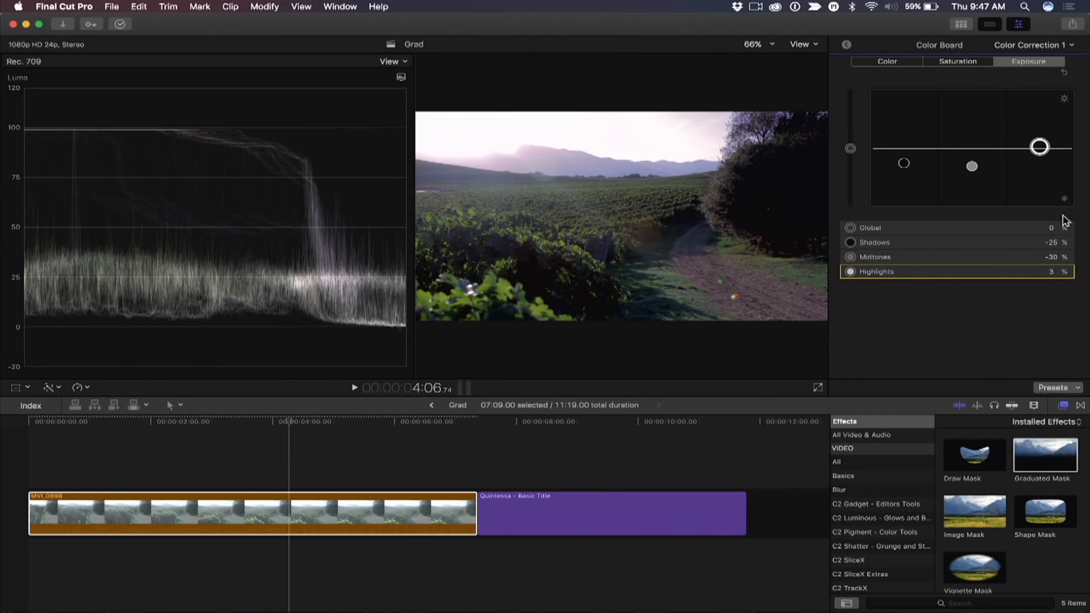
click(846, 44)
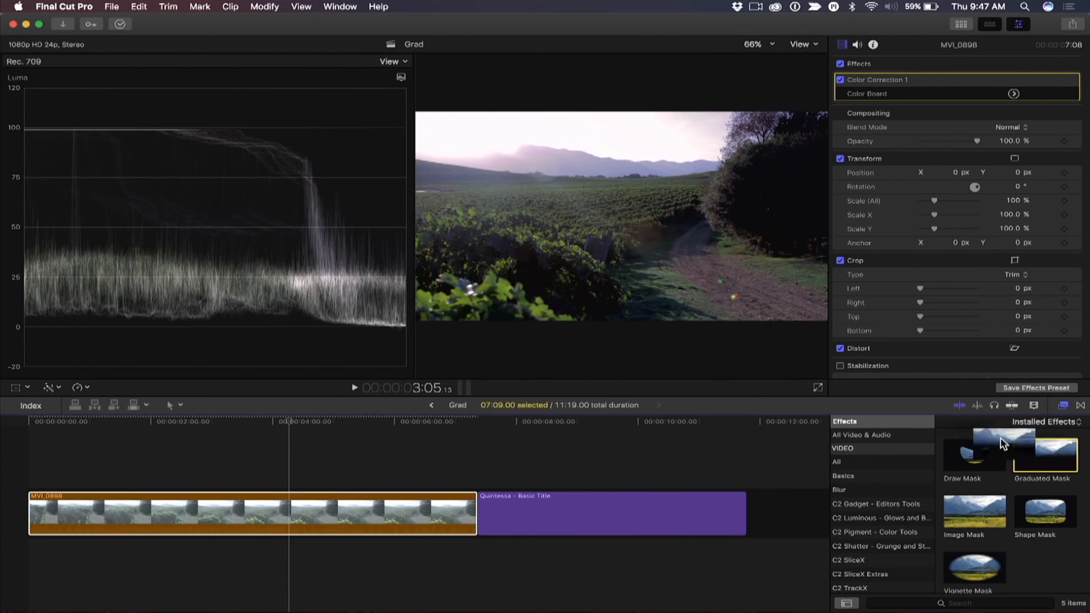
Step: Apply the Graduated Mask effect to the vineyard clip from the Effects Browser
double_click(1045, 452)
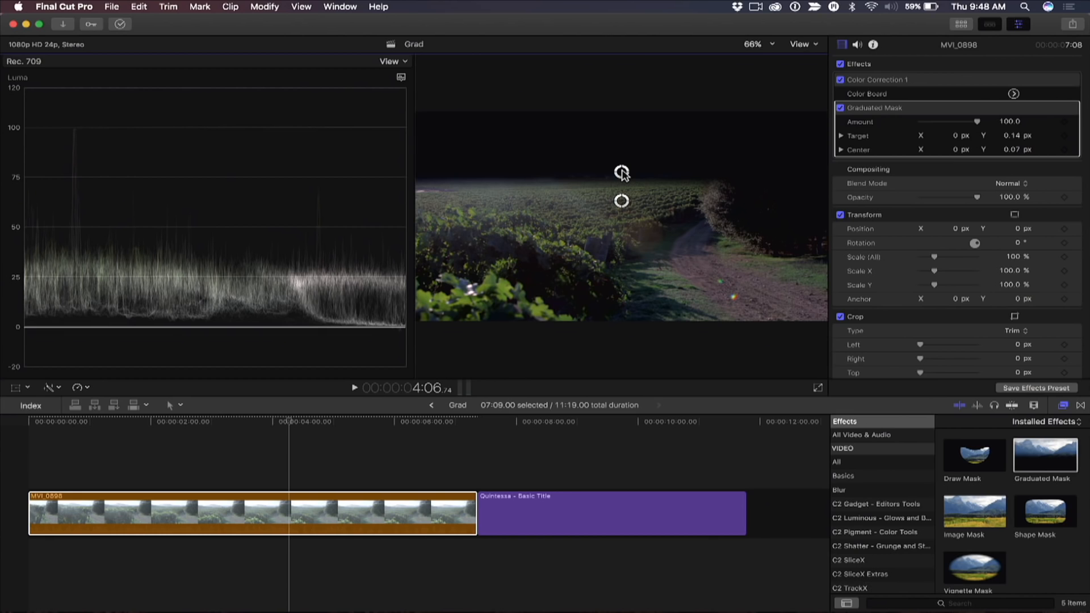
mouse_move(800, 156)
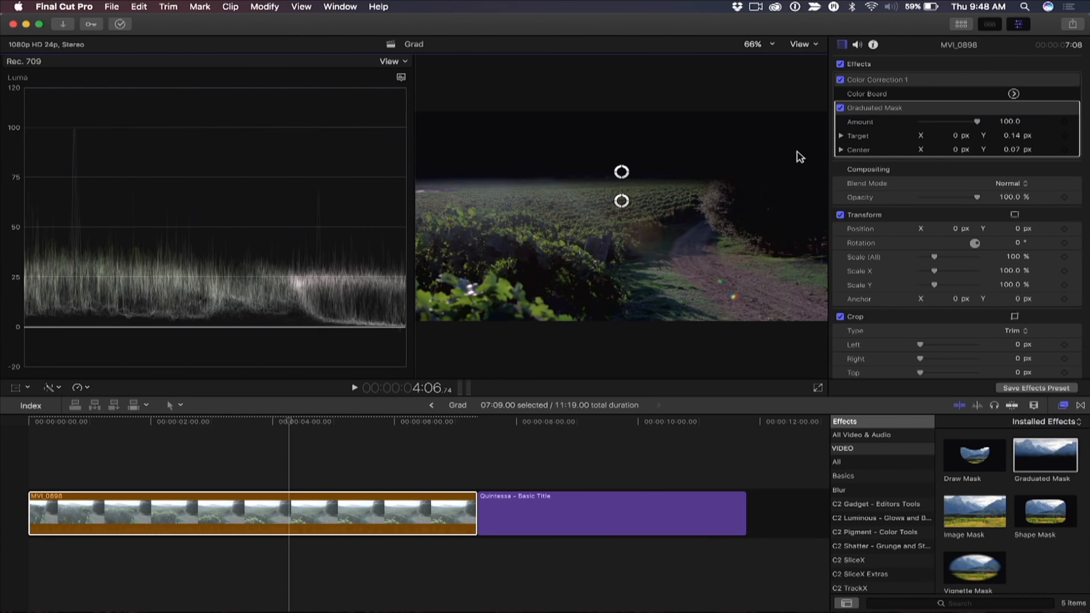
mouse_move(894, 121)
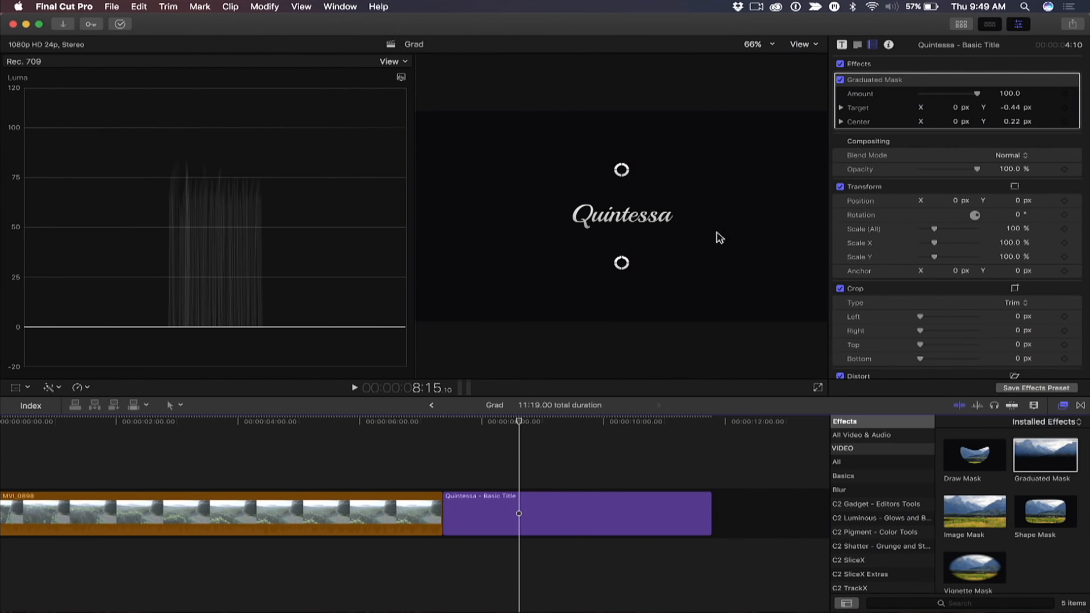
Step: Move the playhead near the start of the Quintessa title clip
click(460, 422)
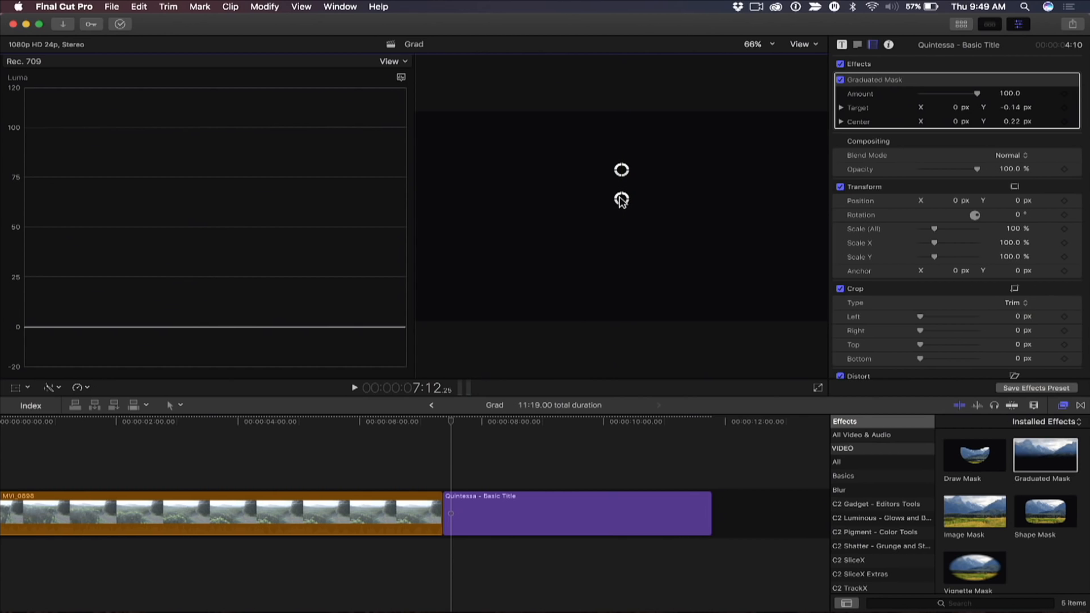
mouse_move(739, 183)
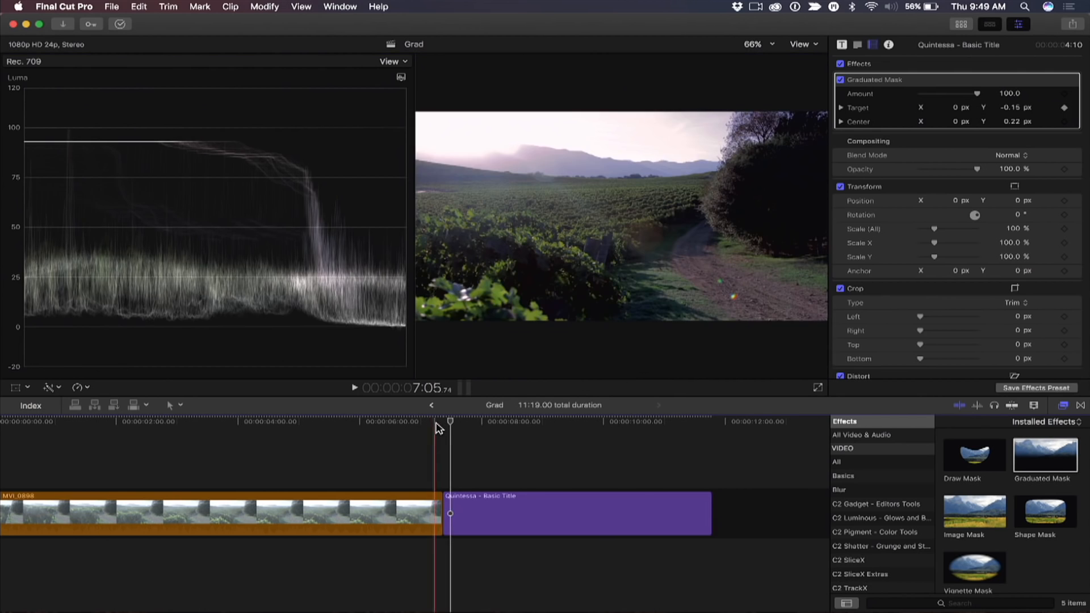
Step: Keyframe the title mask later in the clip to reveal Quintessa, then play back from its start
click(609, 421)
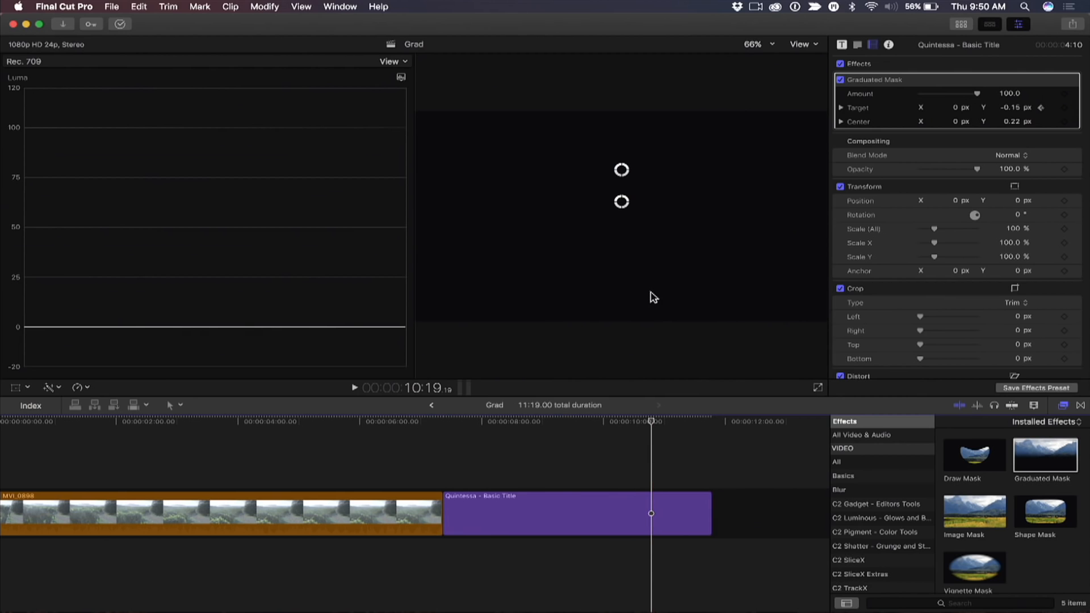
mouse_move(622, 203)
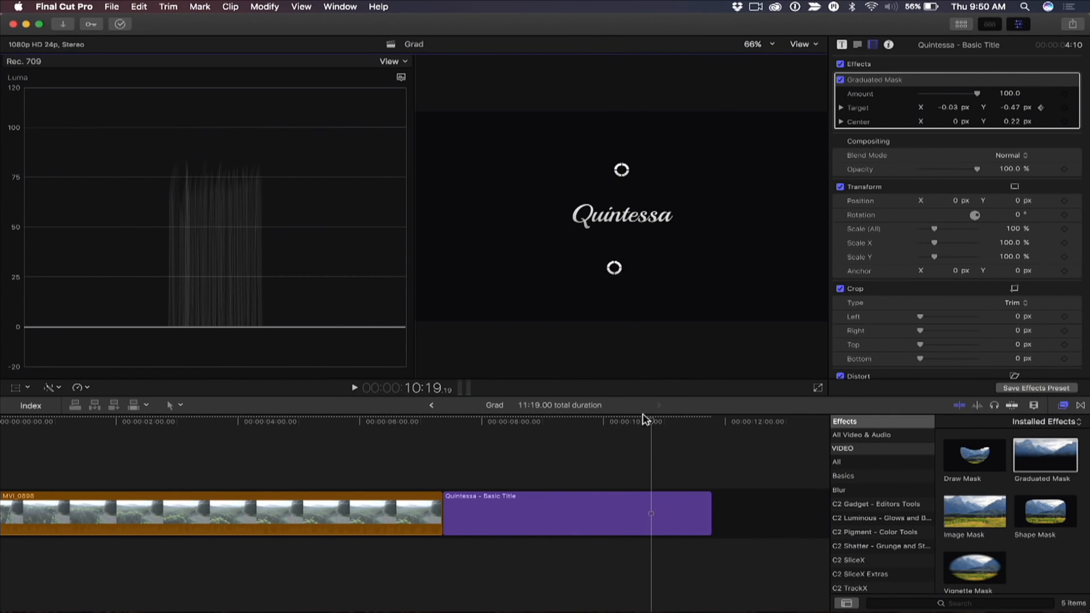
click(518, 422)
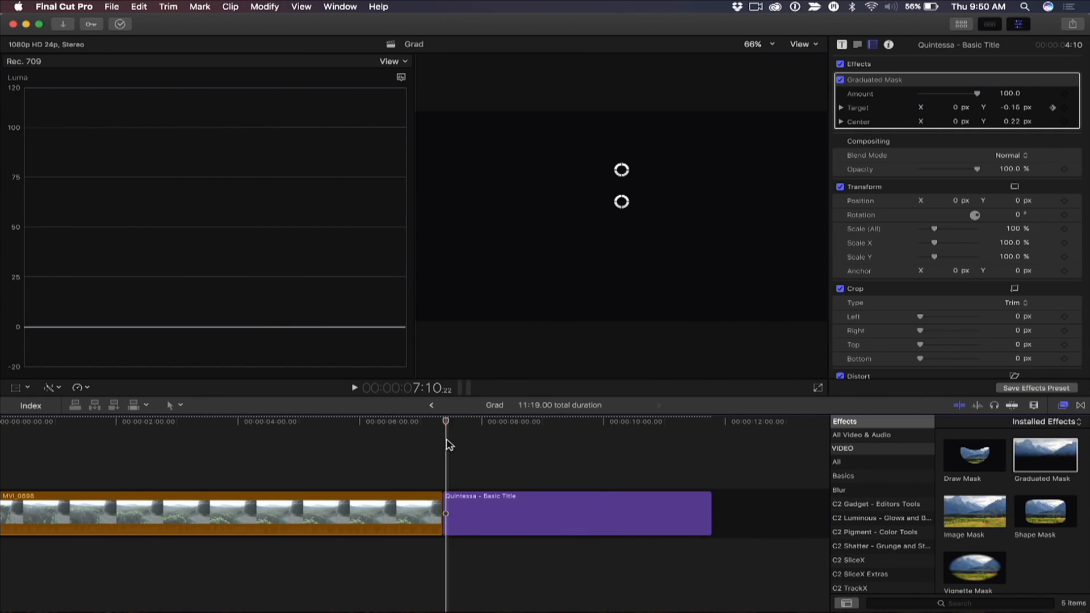
click(354, 387)
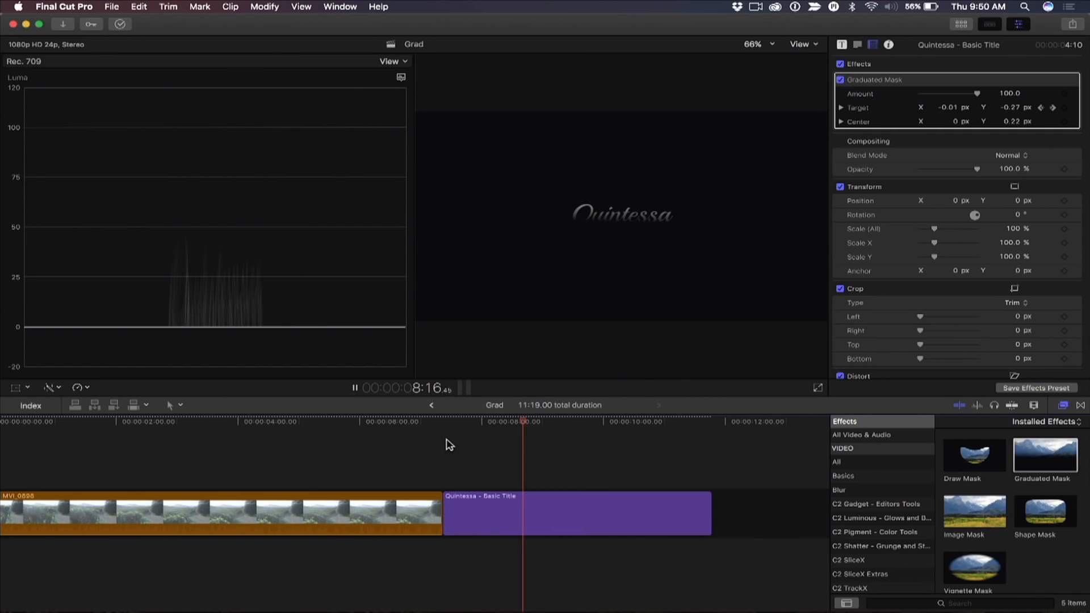